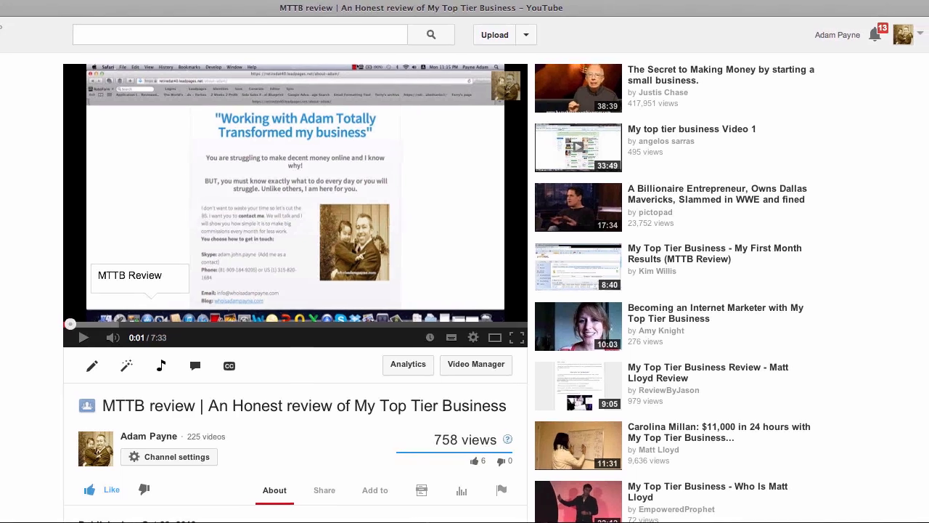
# - Go to the Video Manager uploads list from the account menu
pyautogui.click(903, 35)
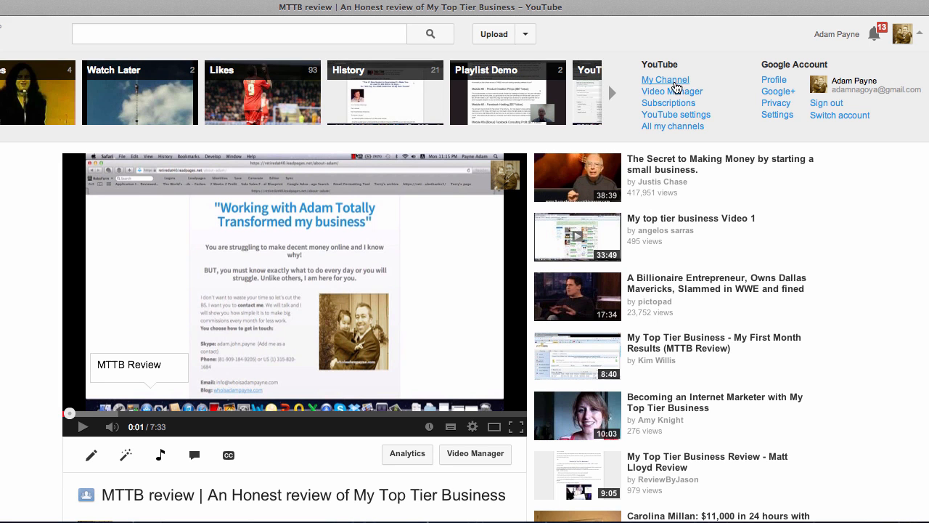
pyautogui.click(671, 90)
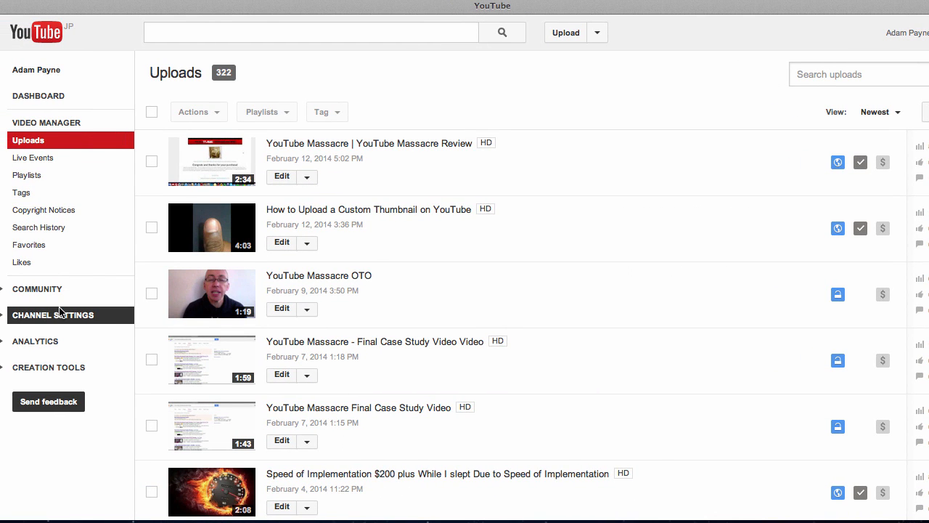
# - Review Channel Settings > Features to confirm external annotations are enabled
pyautogui.click(53, 313)
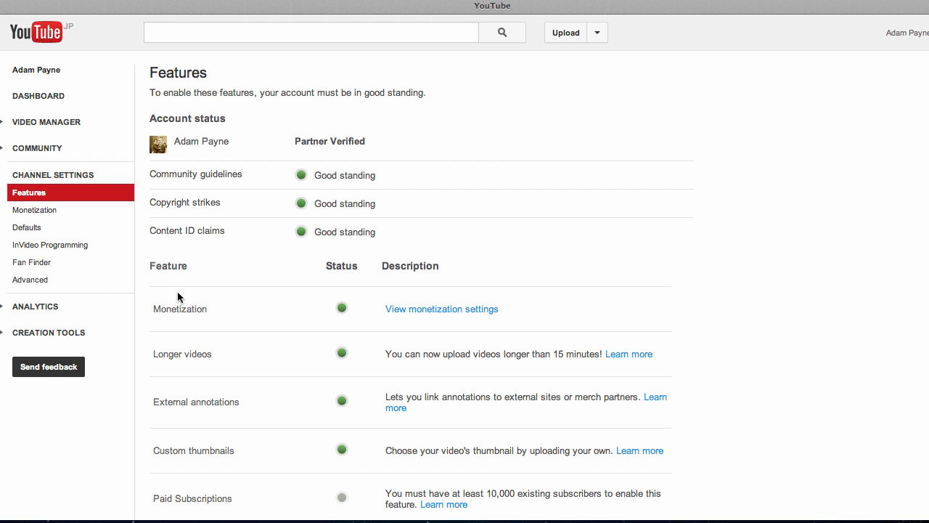
pyautogui.moveTo(302, 171)
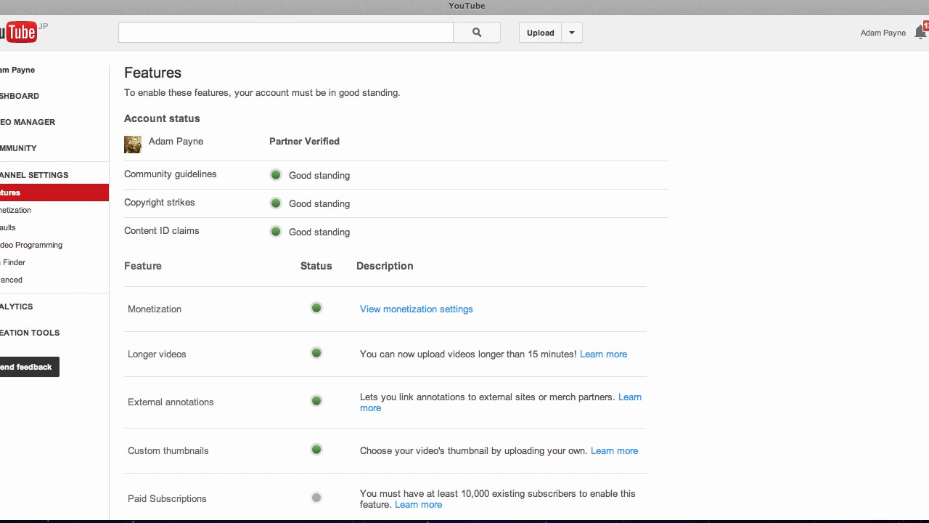
pyautogui.scroll(-3)
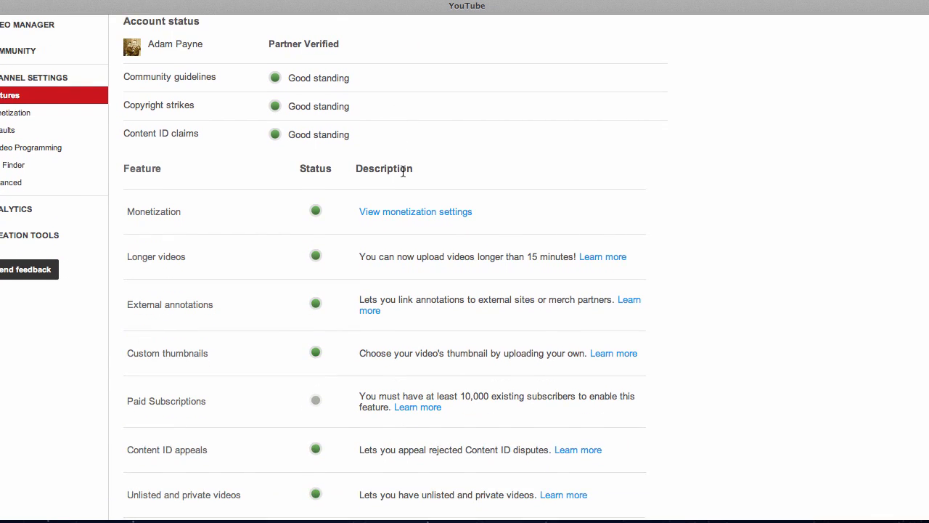
pyautogui.scroll(-3)
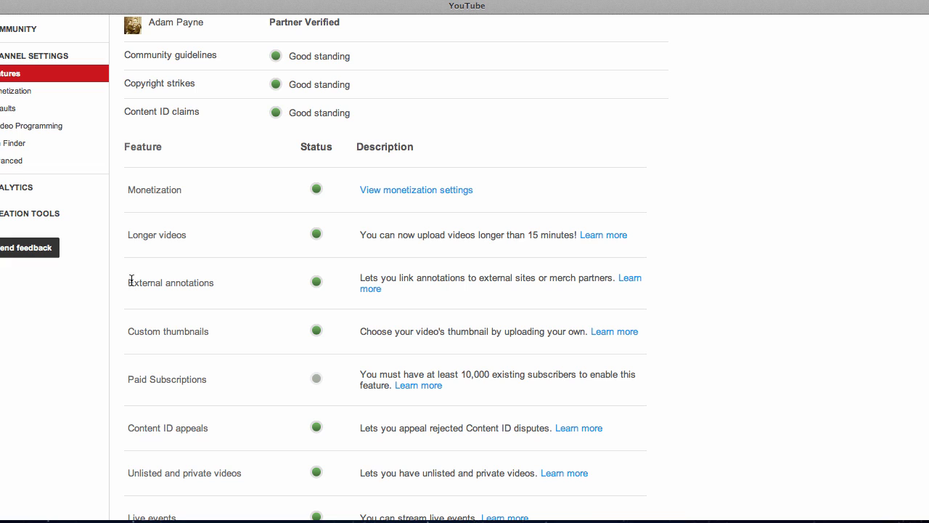
pyautogui.moveTo(174, 280)
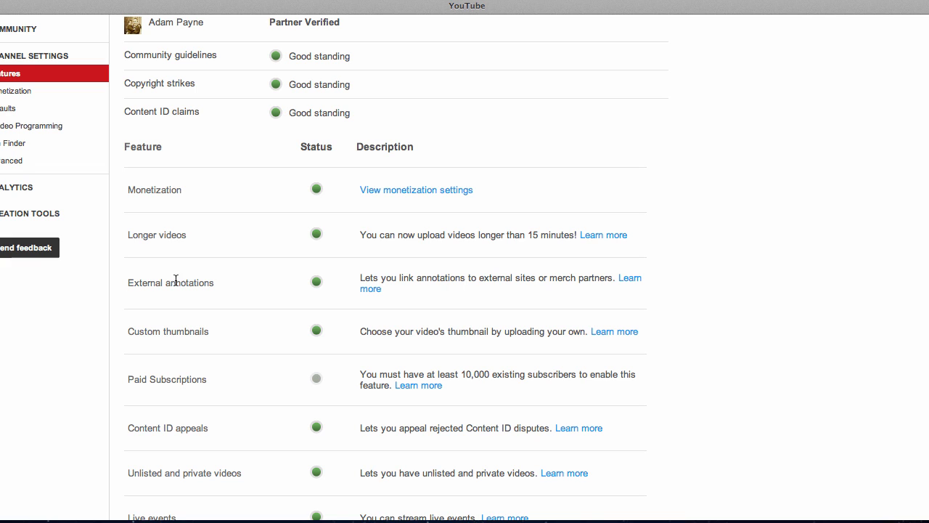
pyautogui.moveTo(288, 295)
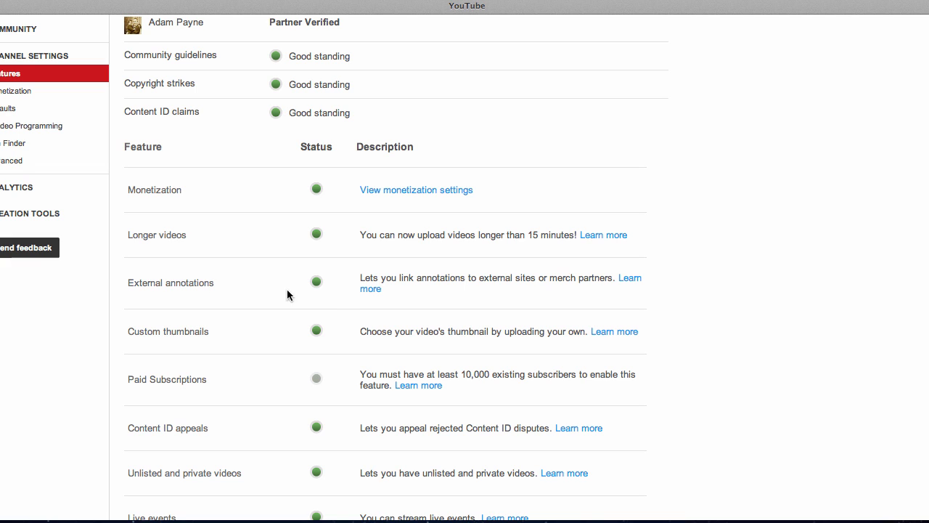
pyautogui.moveTo(357, 292)
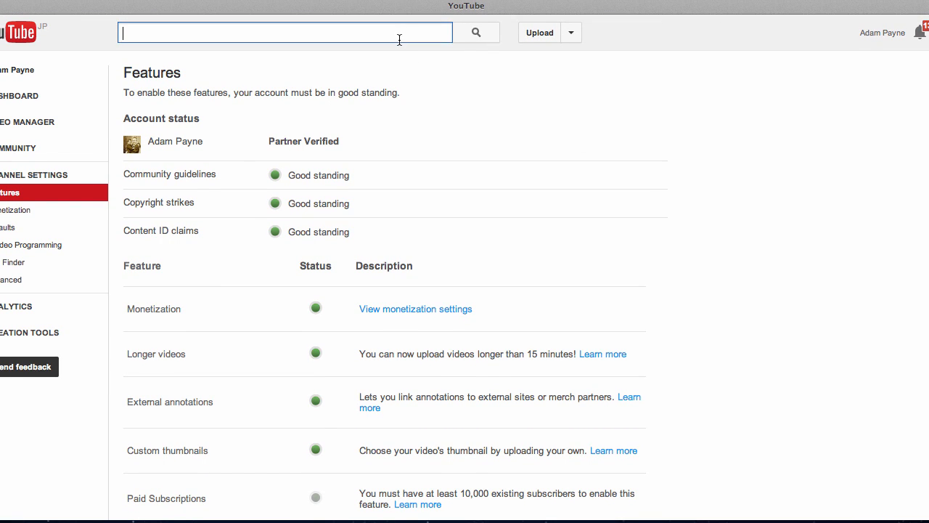
# - Search 'adam payne mttb', open the MTTB review video and pause it
pyautogui.write('adam')
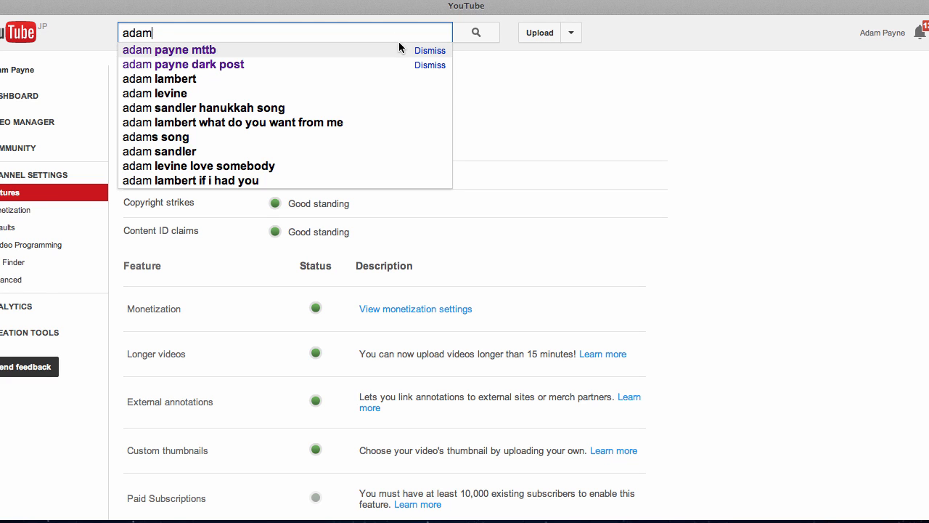
pyautogui.click(168, 49)
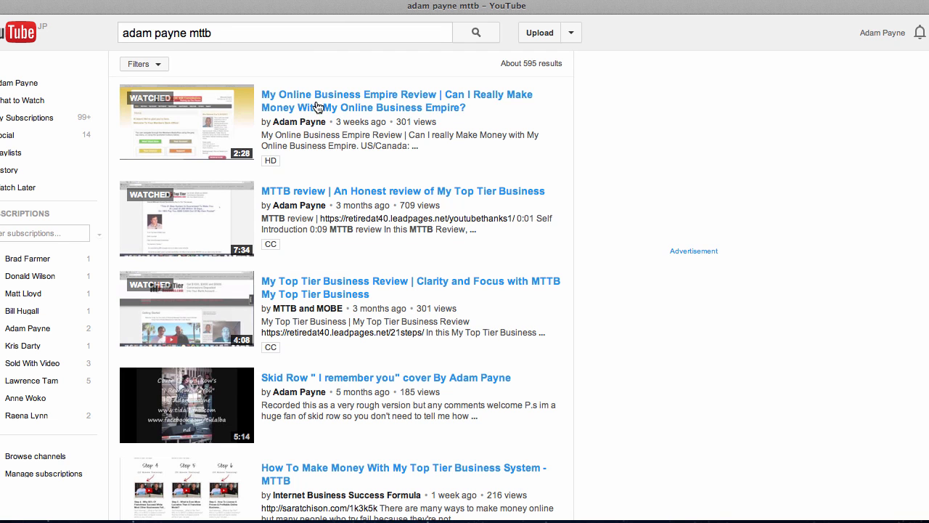
pyautogui.moveTo(212, 223)
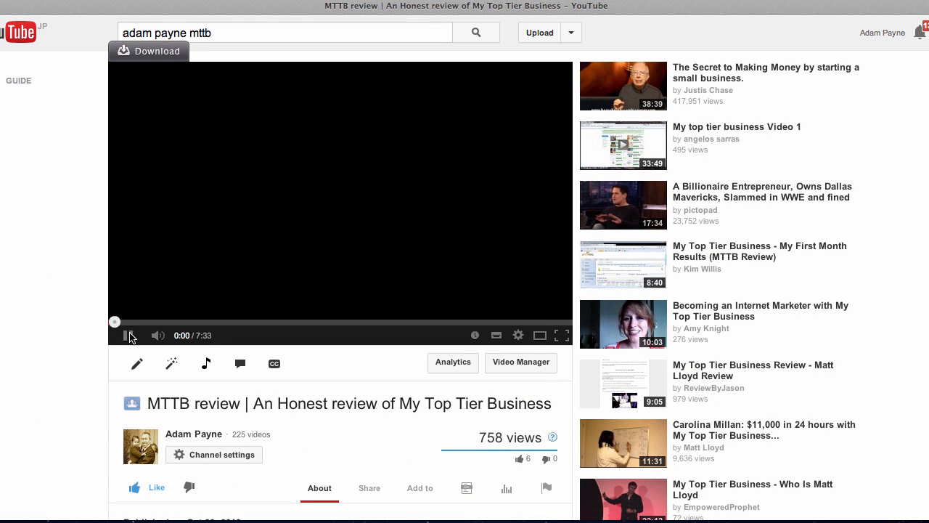
pyautogui.click(127, 334)
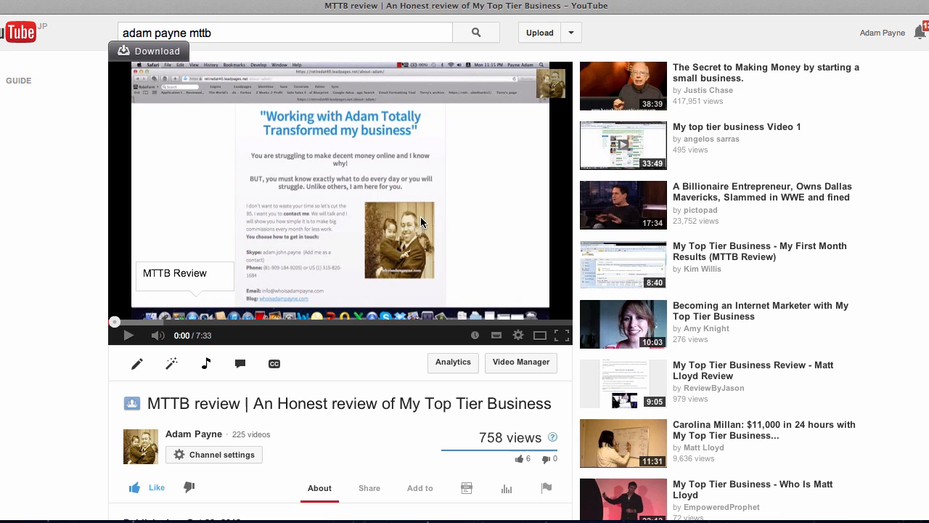
pyautogui.moveTo(433, 272)
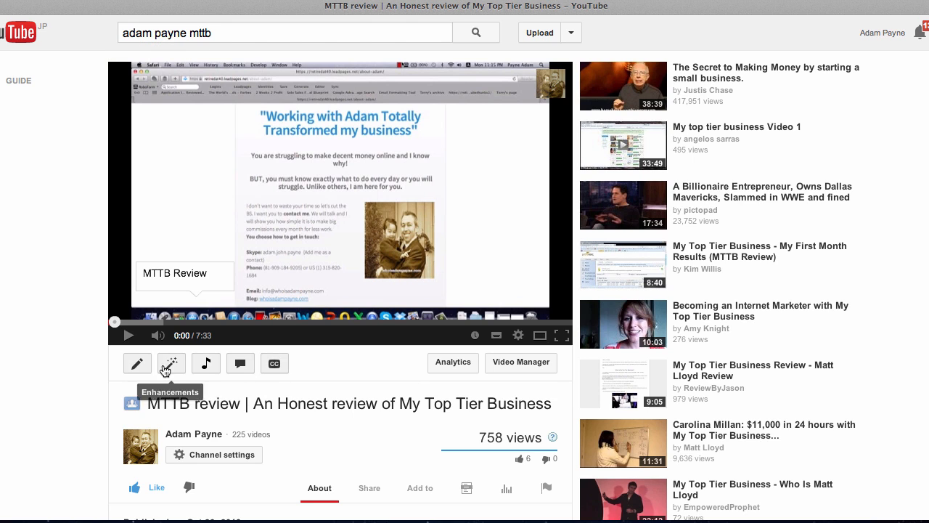
pyautogui.moveTo(241, 363)
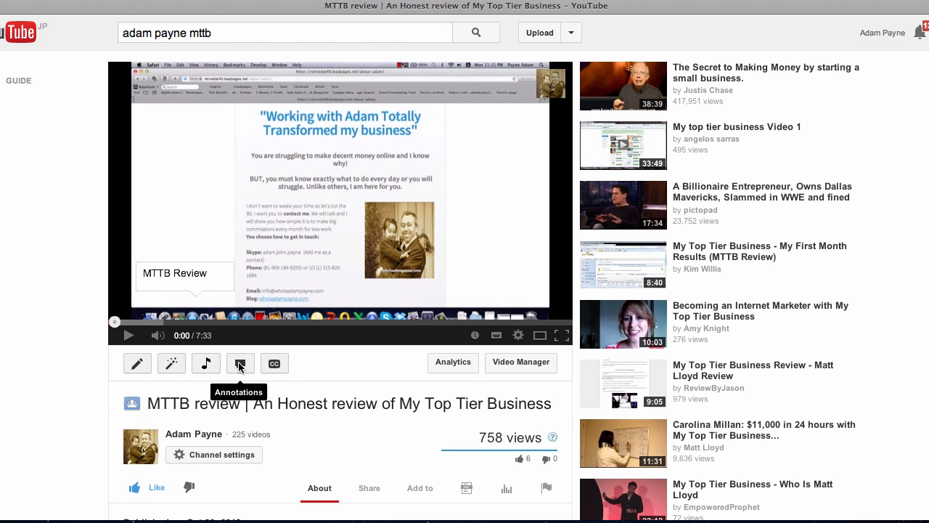
# - In the annotations editor, add a spotlight and move it onto the presenter photo
pyautogui.click(241, 363)
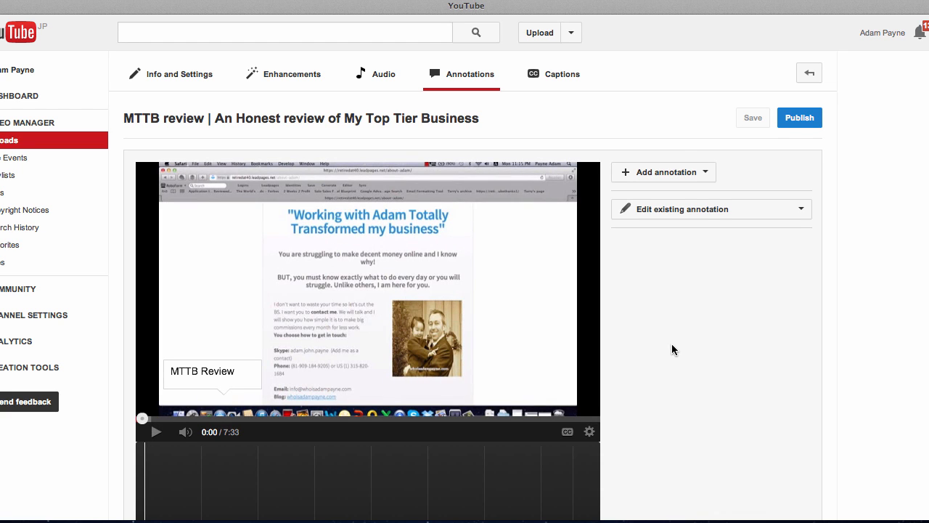
pyautogui.click(662, 171)
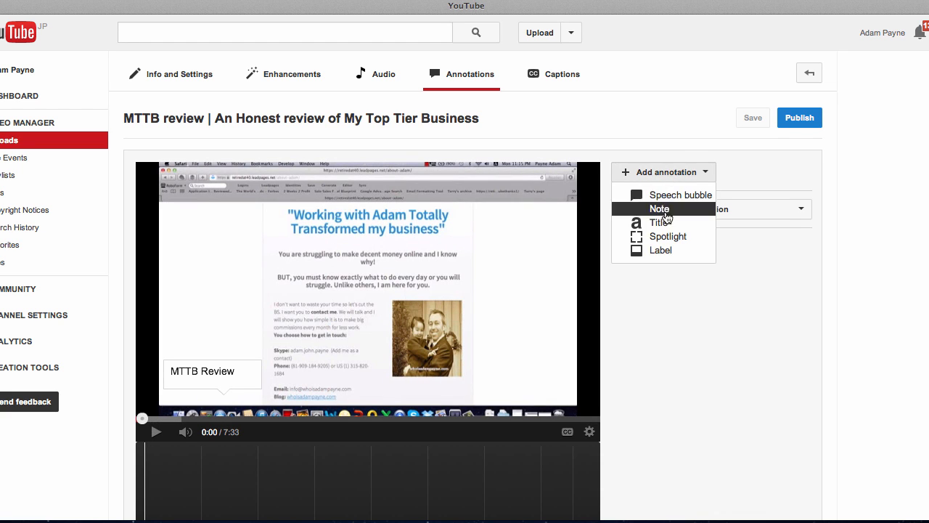
pyautogui.click(667, 235)
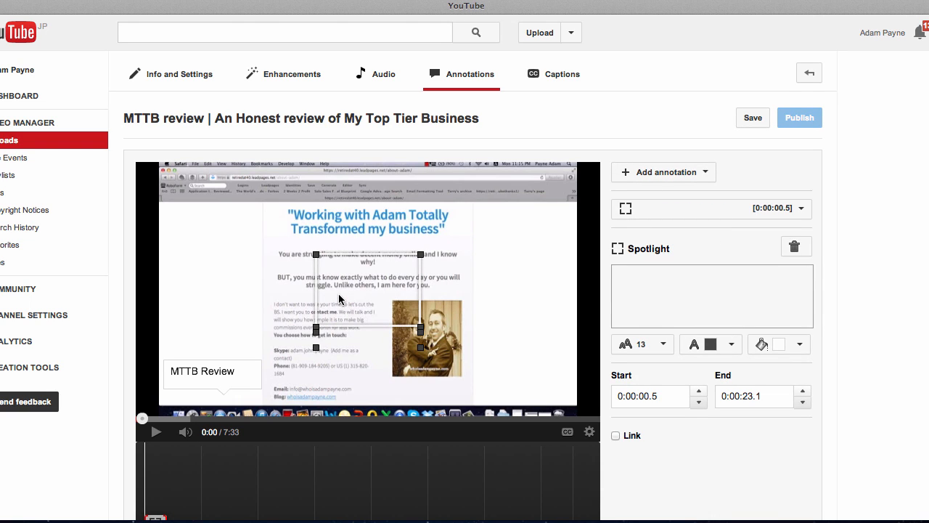
pyautogui.moveTo(341, 299); pyautogui.dragTo(366, 331)
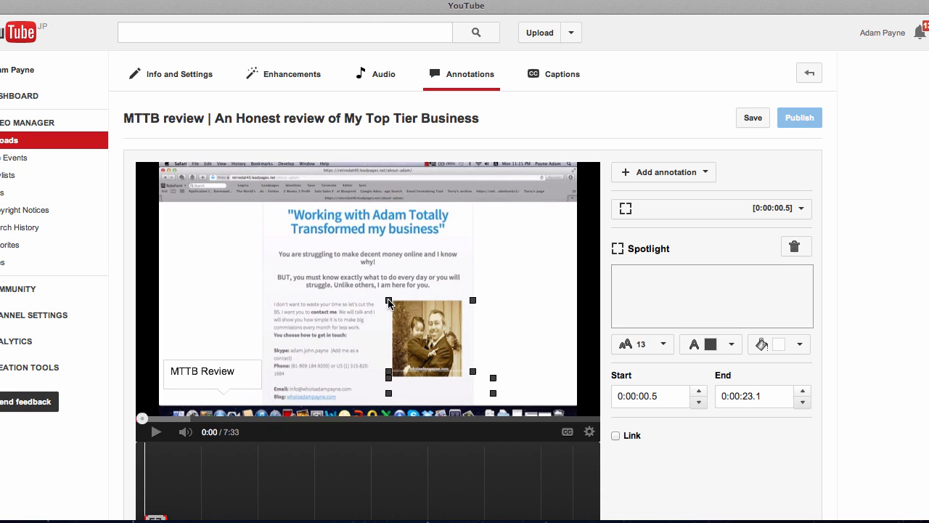
# - Resize the spotlight to cover the photo and save it (0:00.5 to 0:23.1)
pyautogui.moveTo(389, 304); pyautogui.dragTo(465, 380)
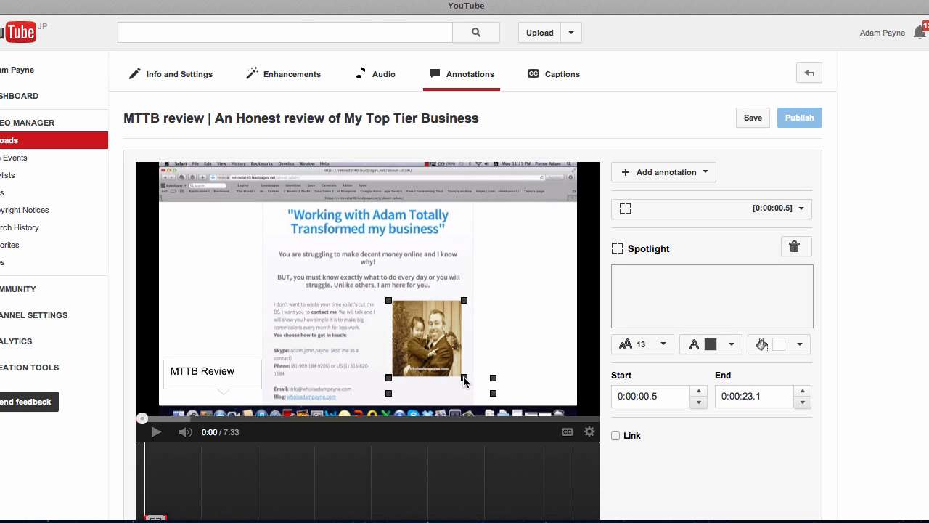
pyautogui.click(798, 344)
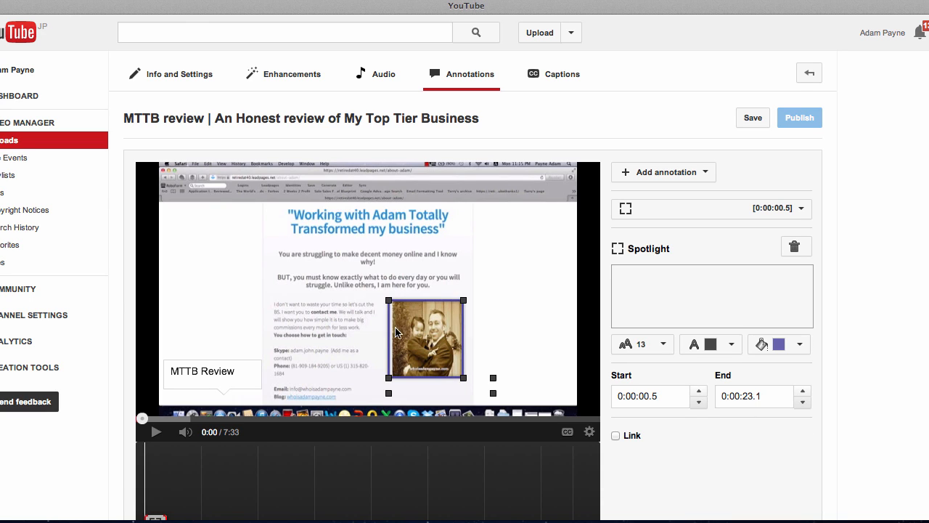
pyautogui.click(752, 117)
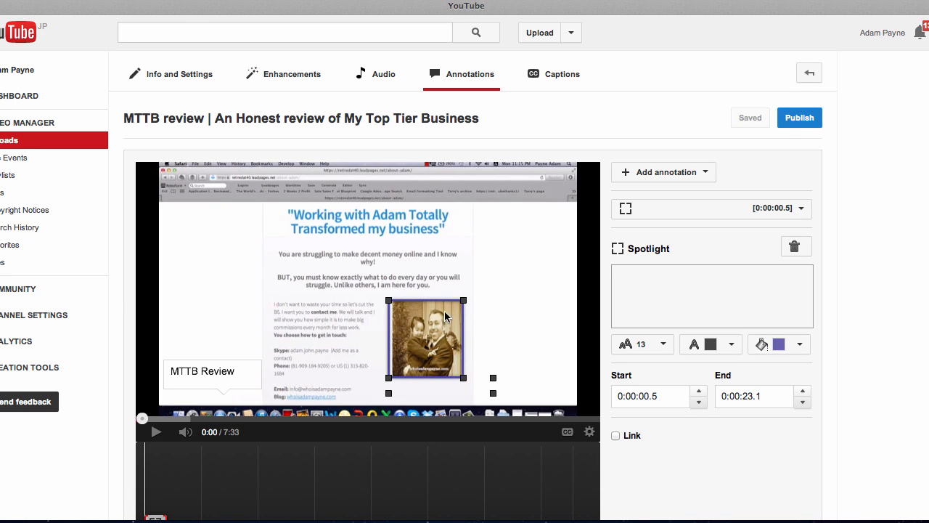
pyautogui.moveTo(410, 348)
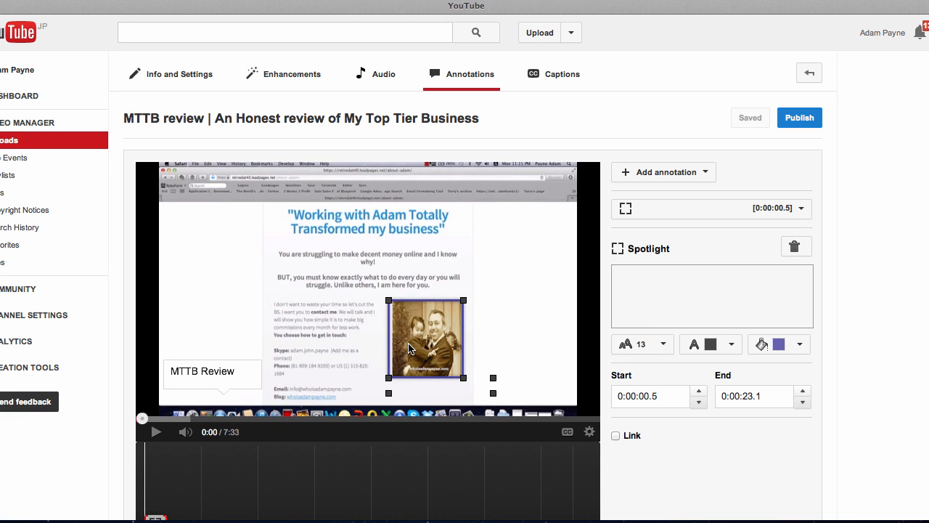
pyautogui.scroll(-3)
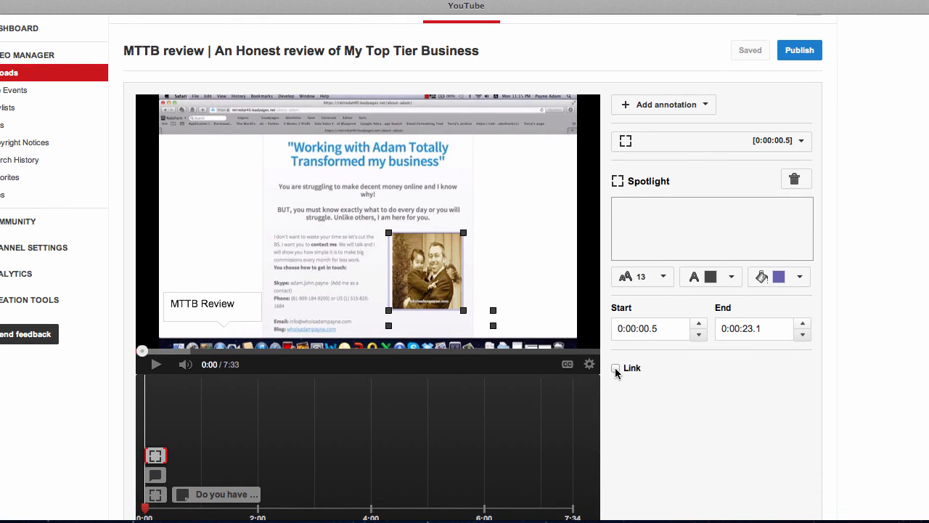
# - Enable a link on the spotlight of type Associated Website, address pending
pyautogui.click(615, 369)
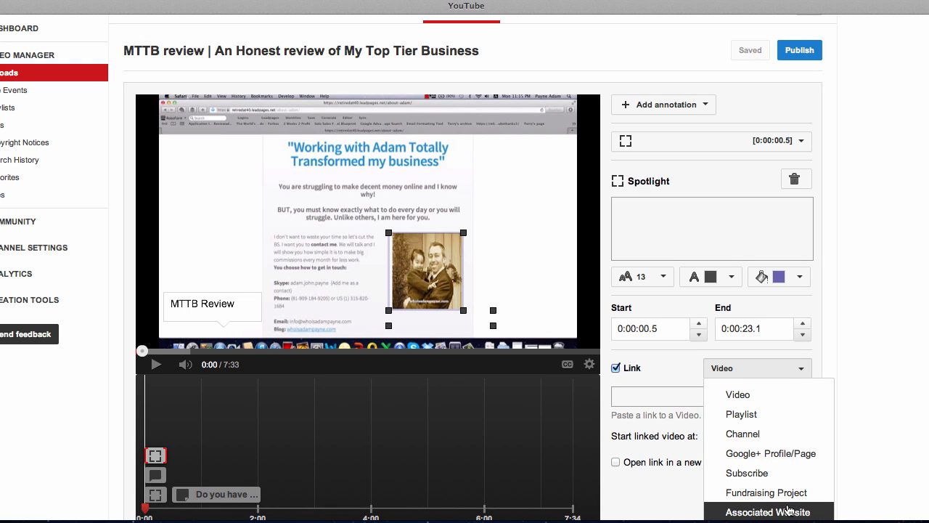
pyautogui.click(767, 511)
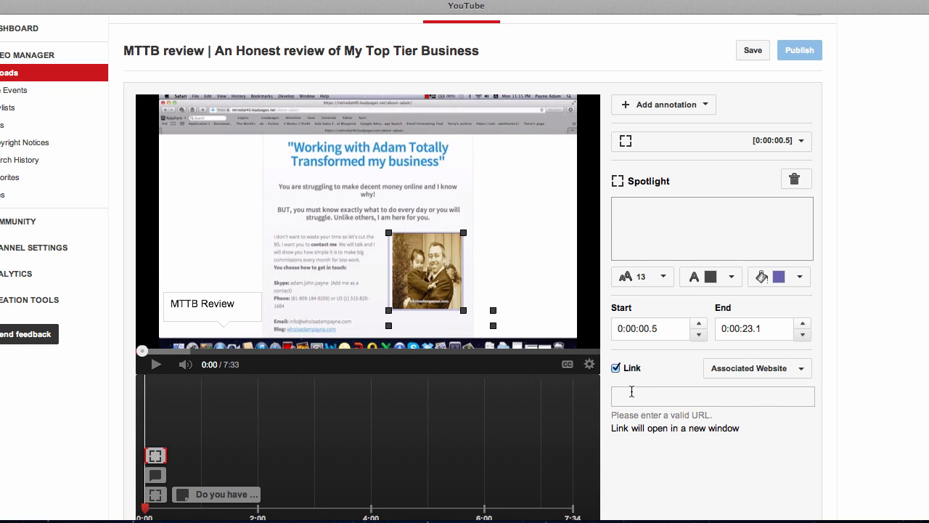
pyautogui.moveTo(762, 381)
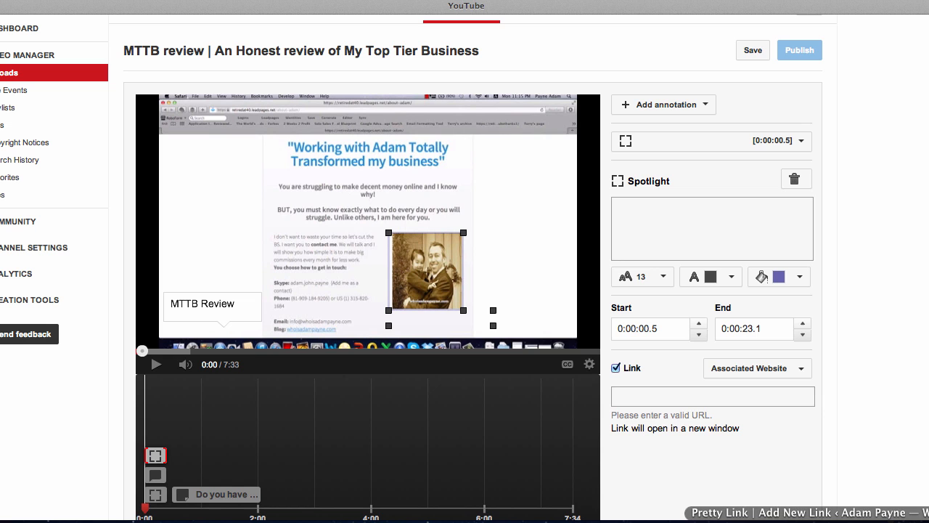
pyautogui.click(752, 49)
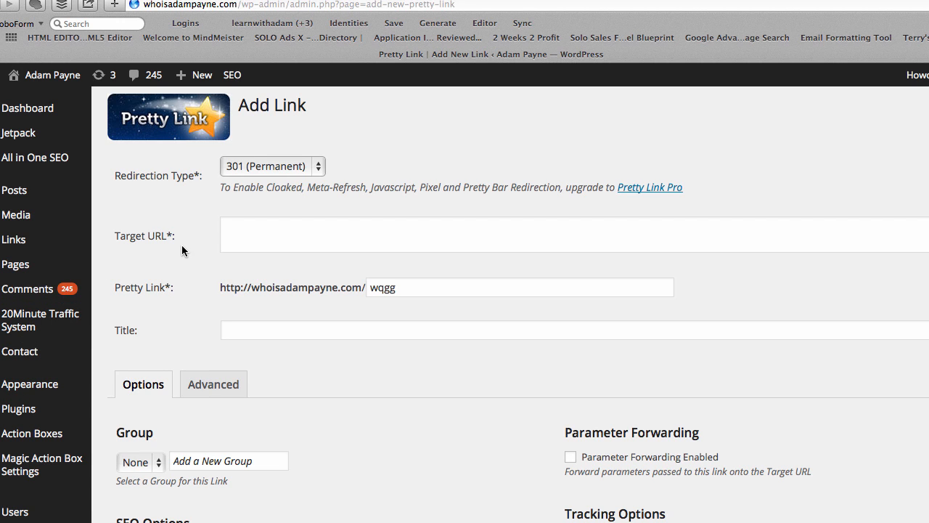
pyautogui.moveTo(113, 272)
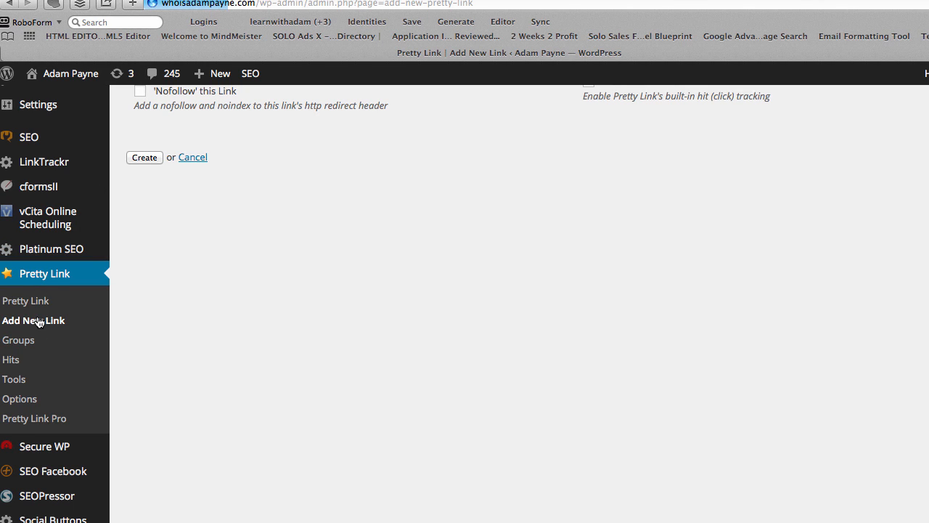
pyautogui.moveTo(197, 288)
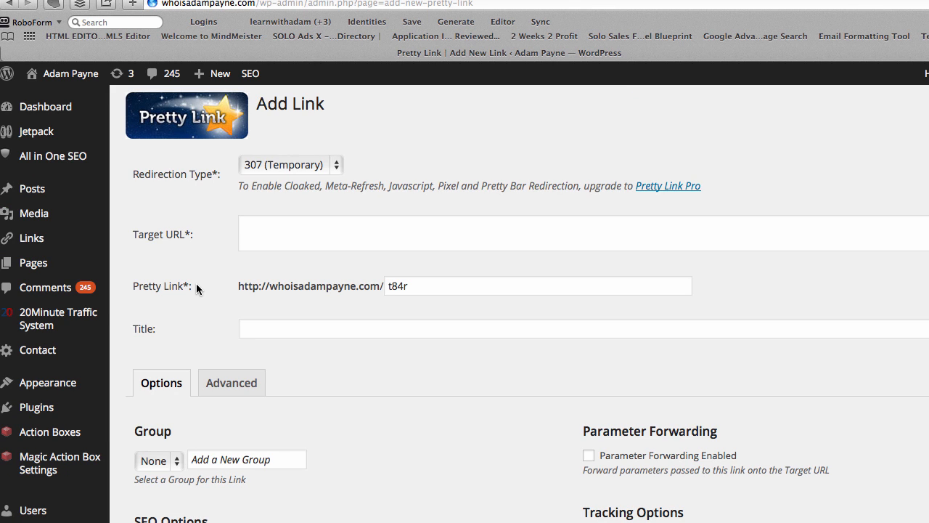
# - Set the Pretty Link target to the Facebook profile URL with slug fbook
pyautogui.click(283, 232)
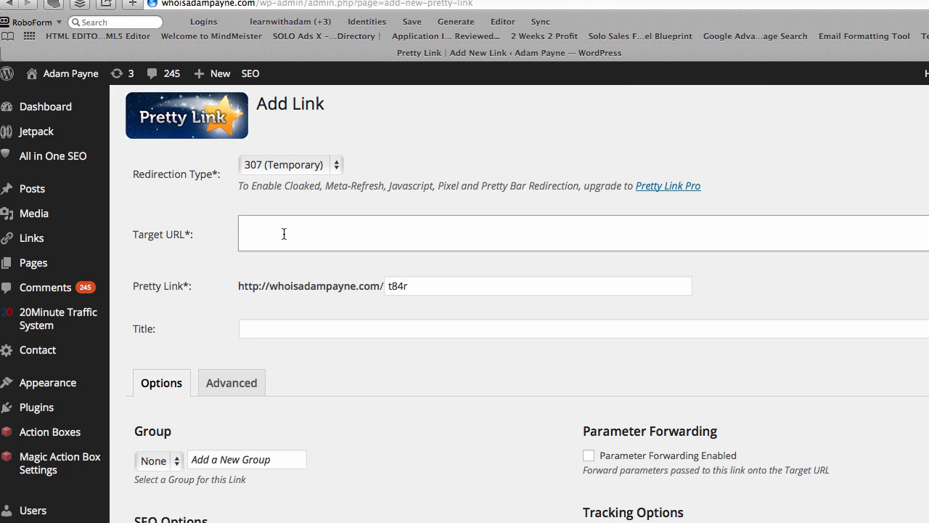
pyautogui.write('https://www.facebook.com/adam.payne.9047?fref=ts')
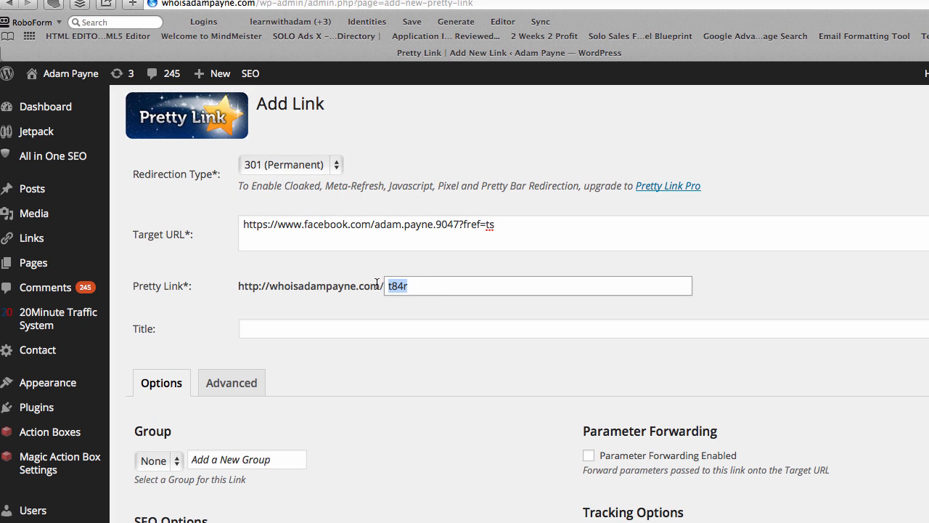
pyautogui.write('f')
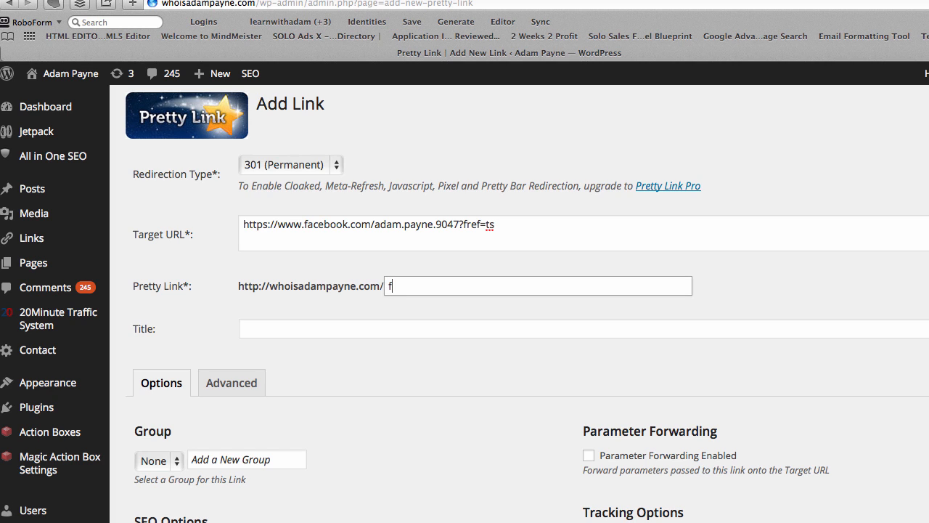
pyautogui.write('book')
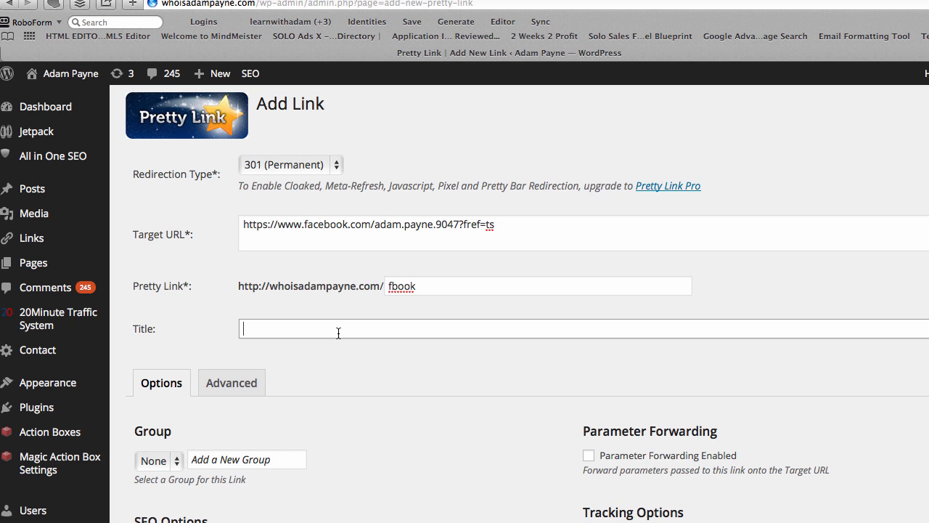
# - Title the link 'Facebook Profile YT' and create it
pyautogui.write('Facebook Profile')
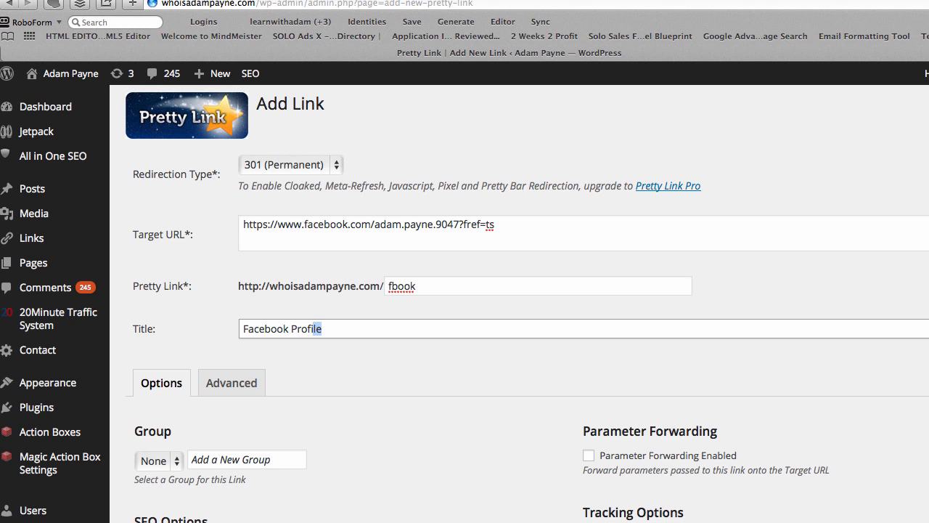
pyautogui.write('YT')
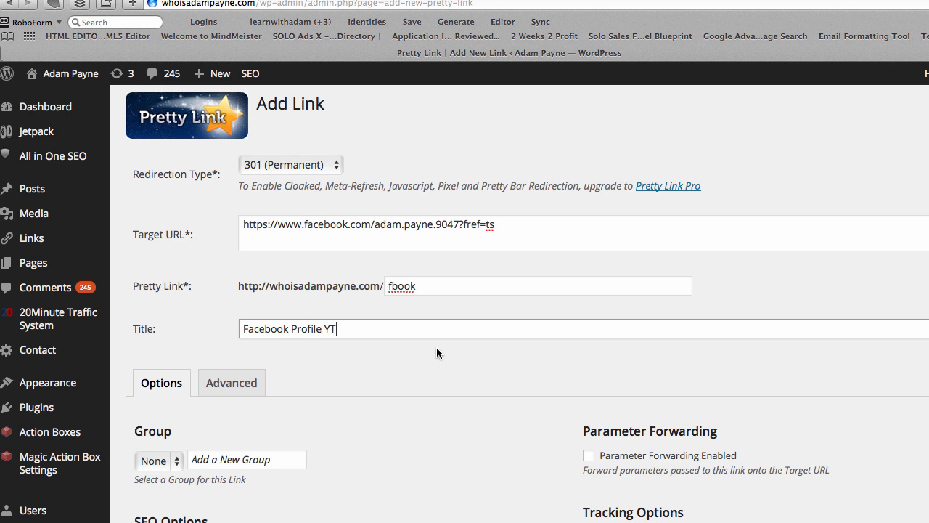
pyautogui.scroll(-3)
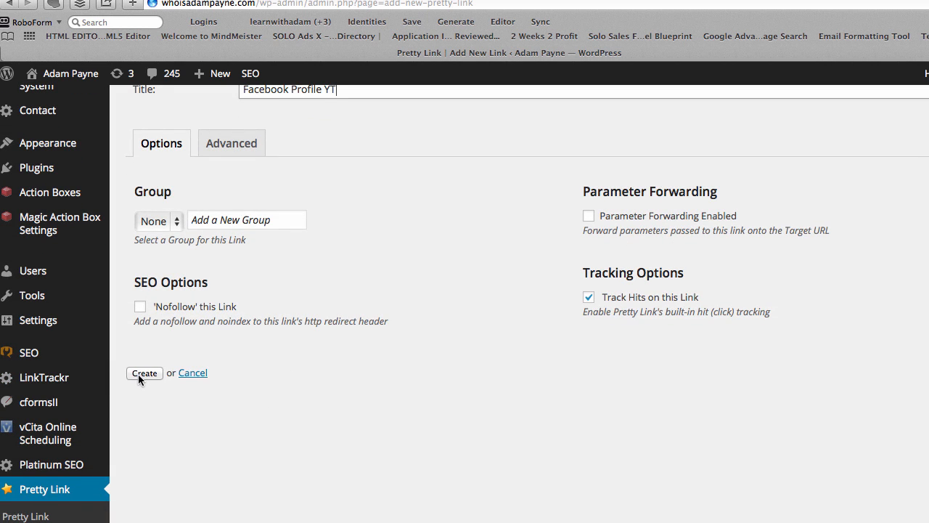
pyautogui.click(145, 371)
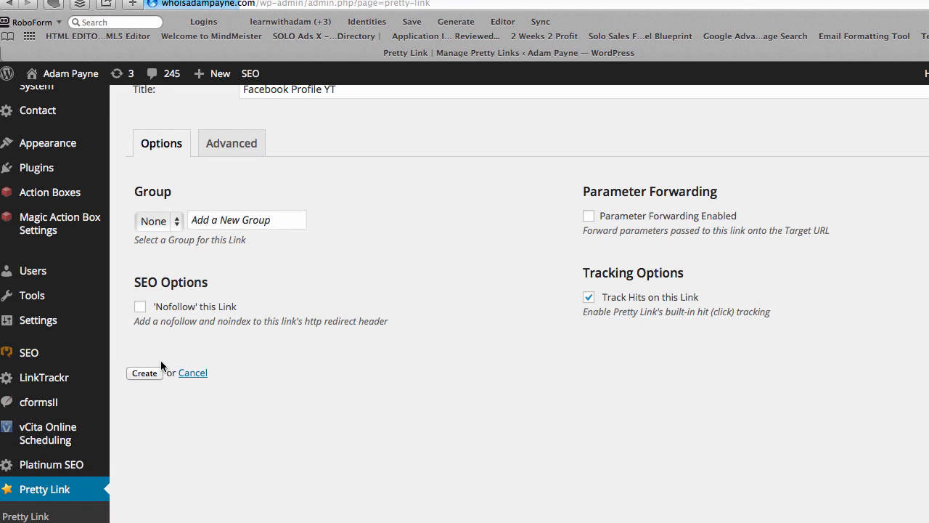
# - Test the fbook short link lands on the Facebook profile, then return to the editor
pyautogui.click(145, 371)
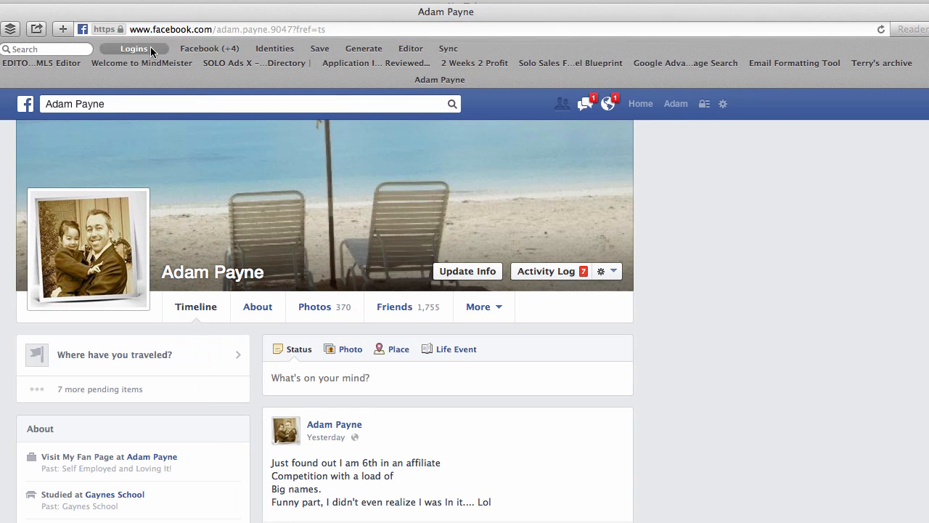
pyautogui.click(609, 103)
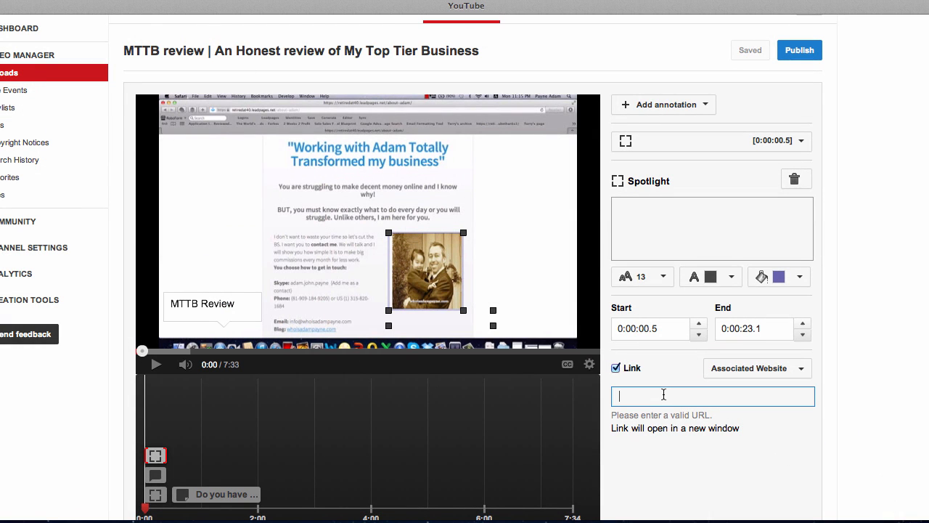
pyautogui.write('http://whoisadampayne.com/fbook')
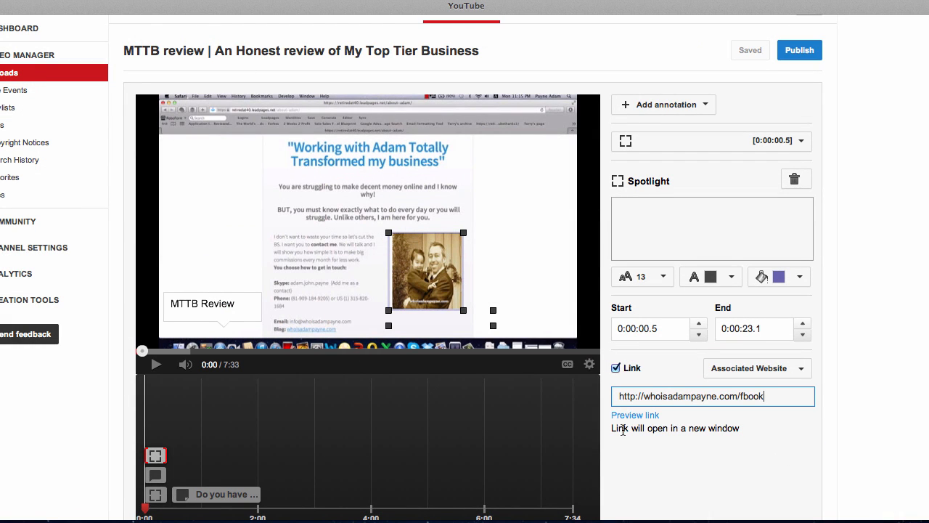
pyautogui.moveTo(636, 415)
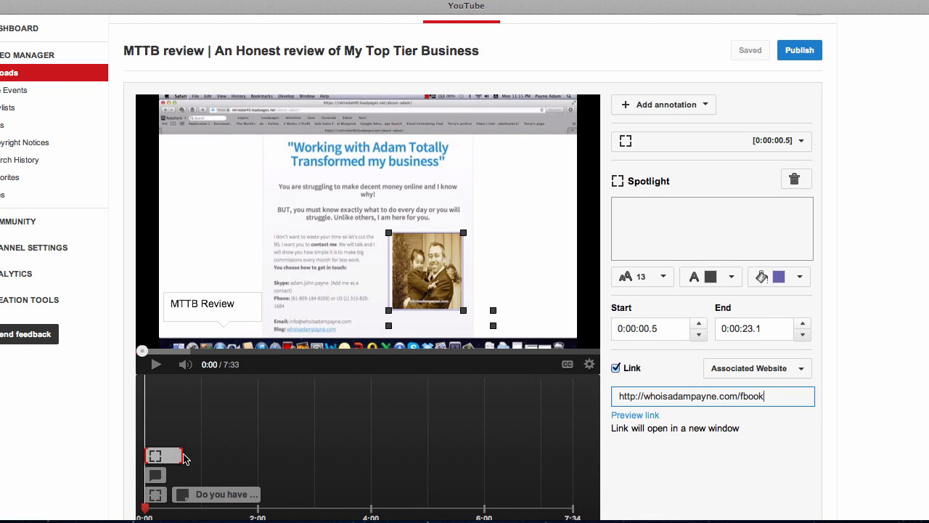
pyautogui.moveTo(177, 456); pyautogui.dragTo(258, 455)
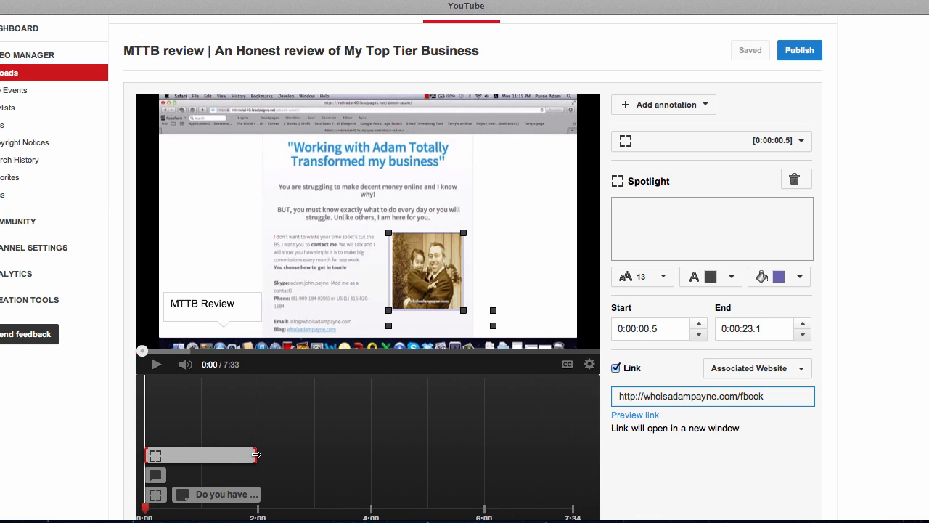
pyautogui.moveTo(254, 454); pyautogui.dragTo(258, 454)
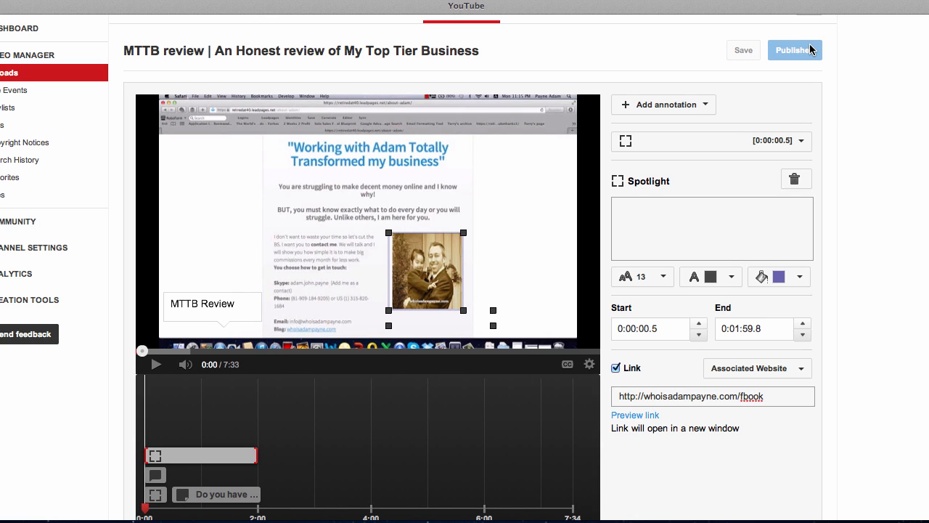
pyautogui.click(794, 50)
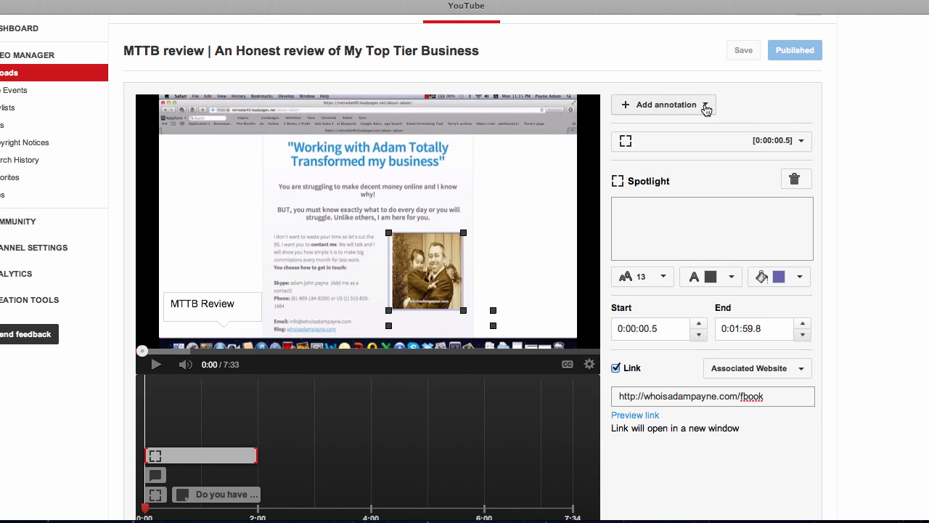
# - Add a note 'Connect with me on Facebook>>>>' positioned beside the presenter photo
pyautogui.click(662, 105)
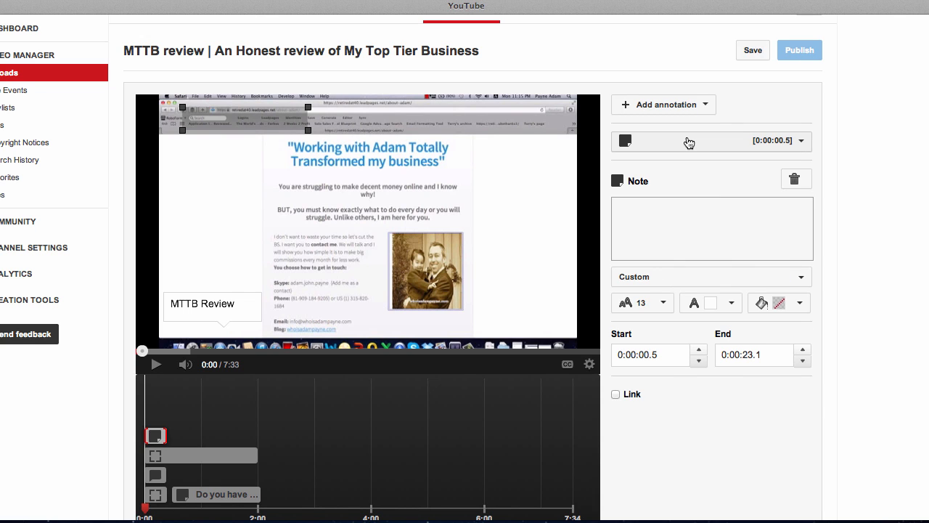
pyautogui.click(712, 228)
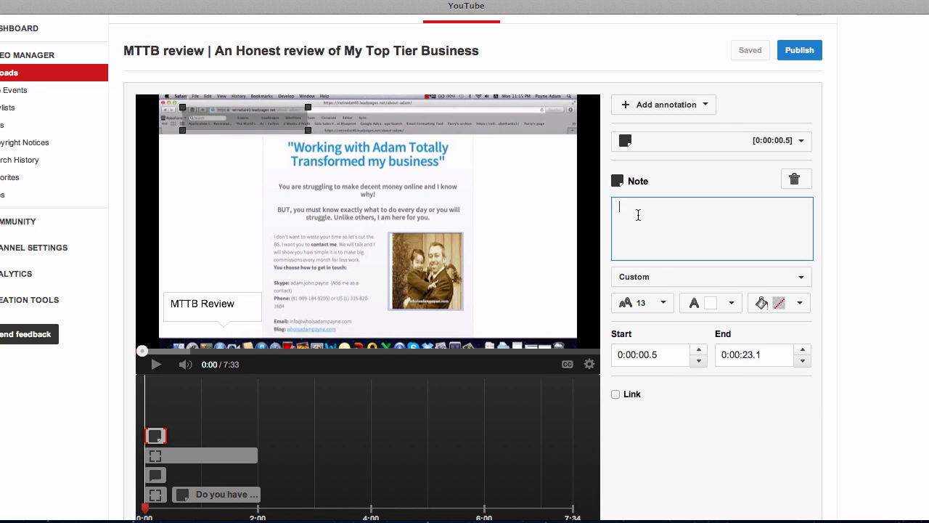
pyautogui.write('Connect w')
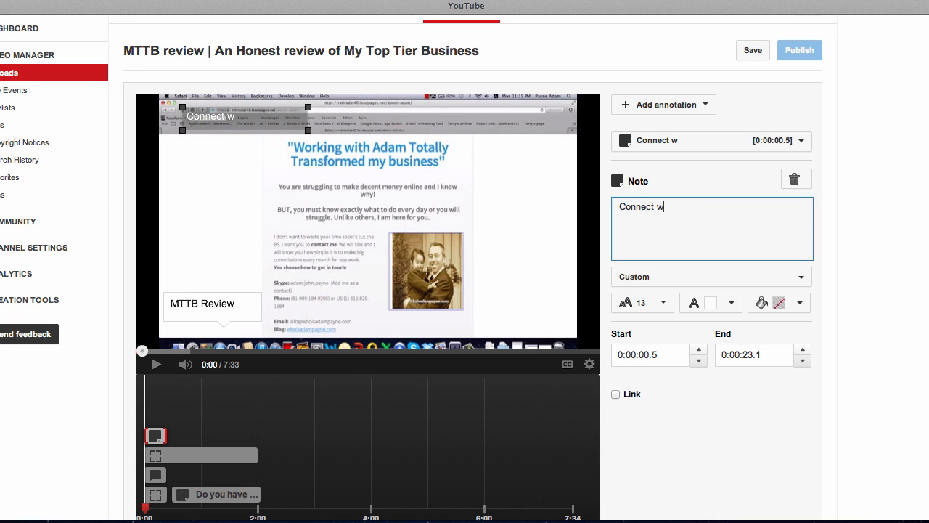
pyautogui.write('ith me on Facebook>>>>')
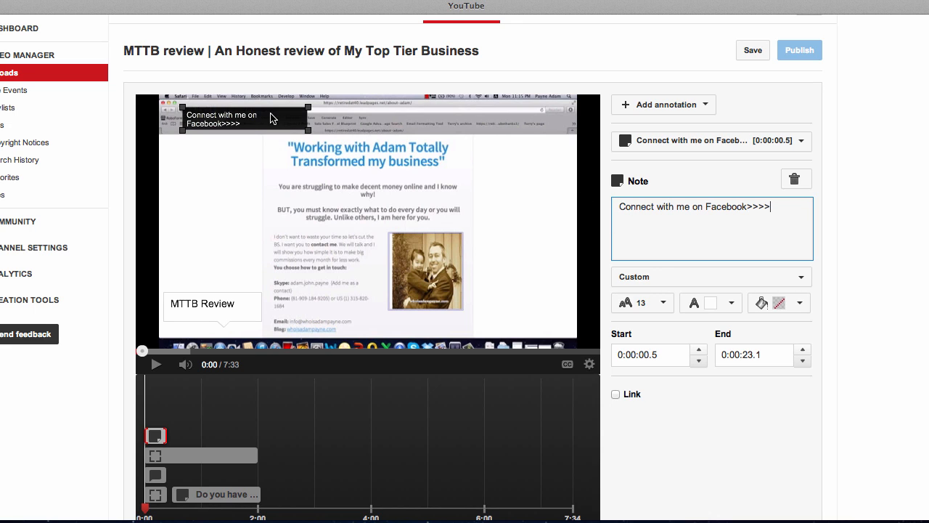
pyautogui.click(751, 49)
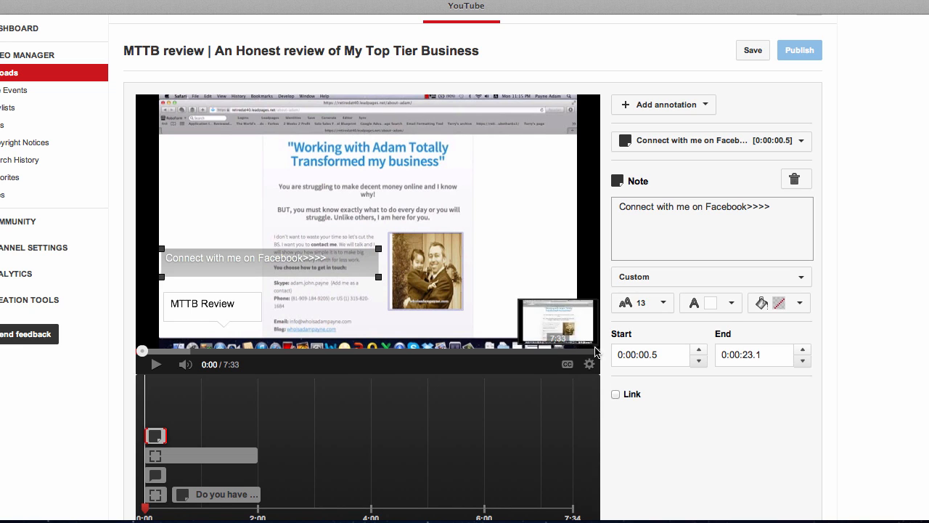
# - Style the note black on white at size 28 and publish the annotations
pyautogui.click(732, 304)
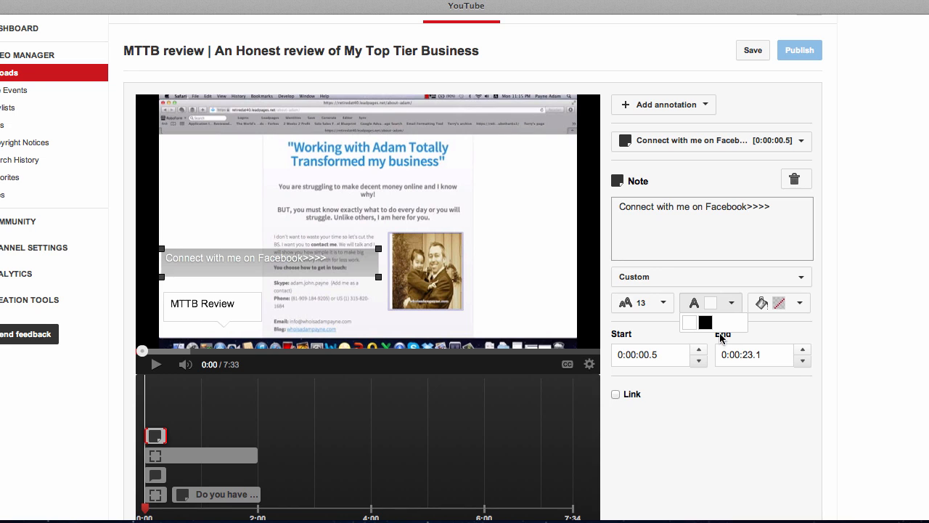
pyautogui.click(778, 304)
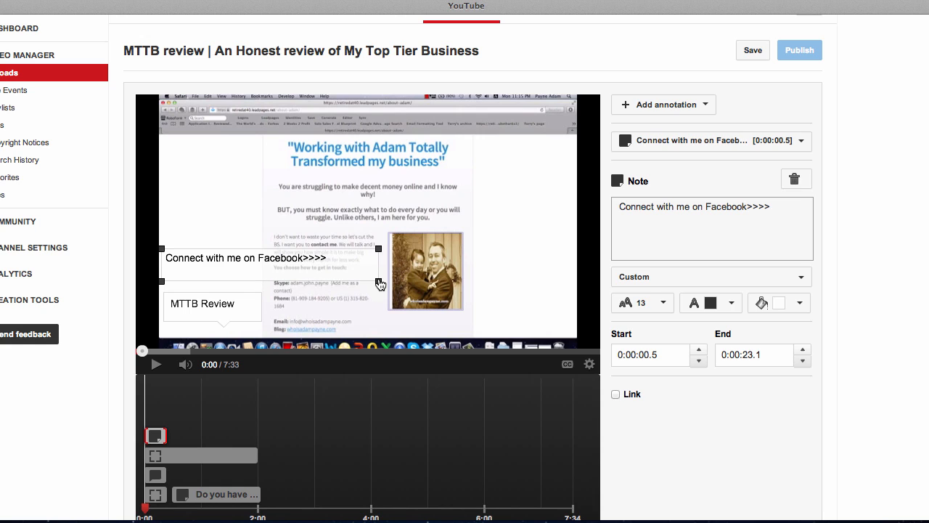
pyautogui.click(642, 303)
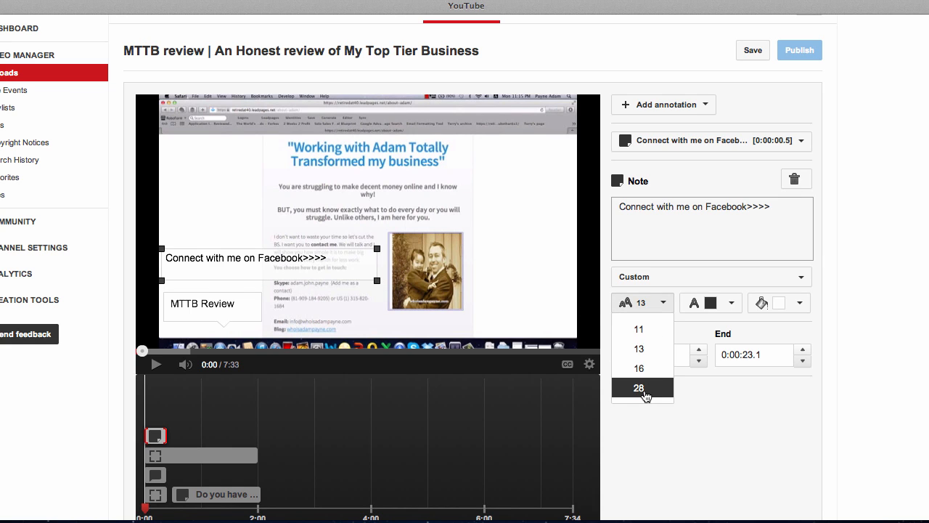
pyautogui.click(639, 387)
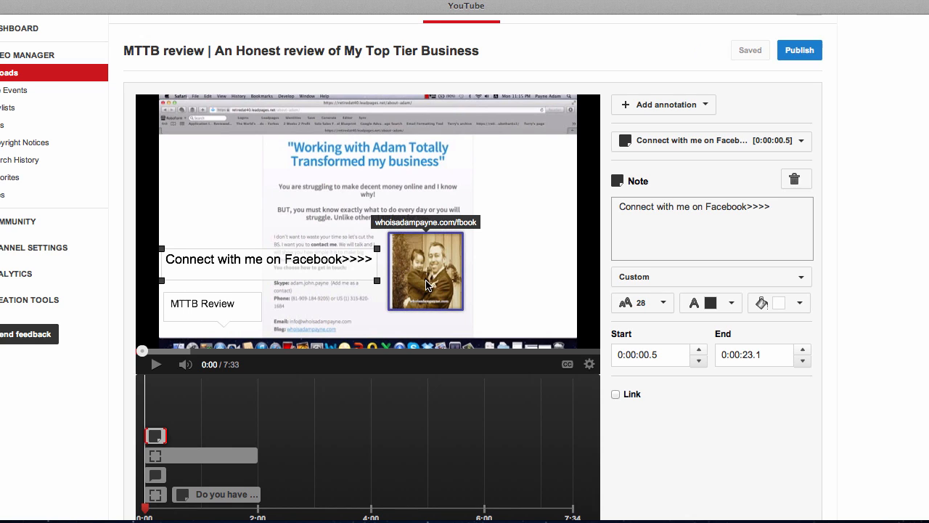
pyautogui.moveTo(415, 268)
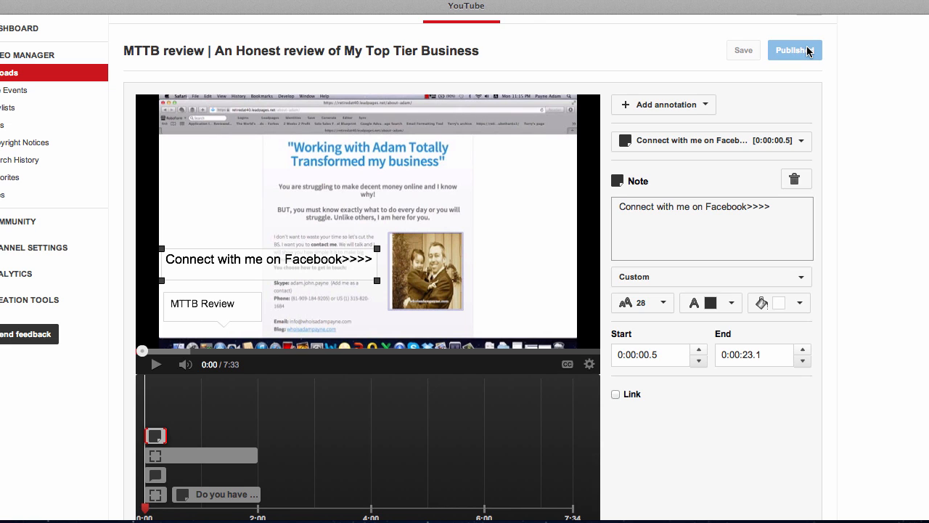
pyautogui.click(793, 49)
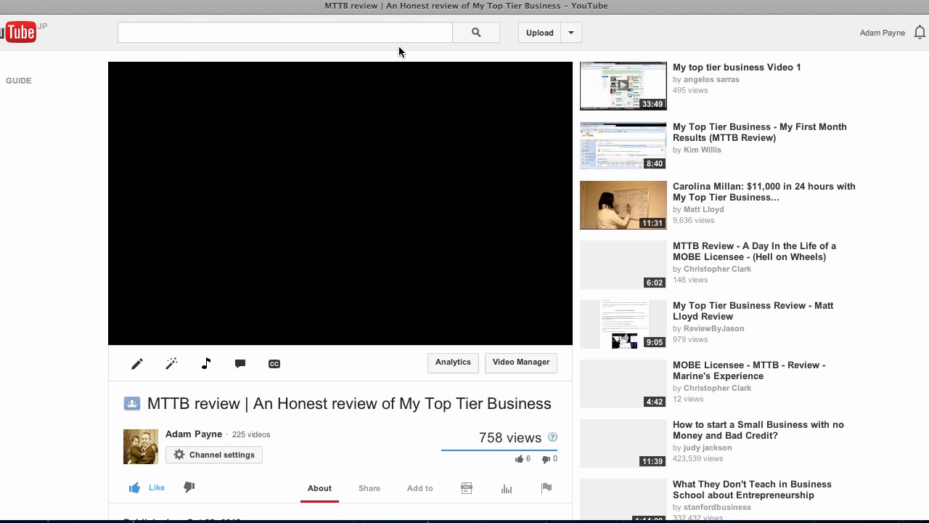
# - Play the published MTTB review video on its watch page to check the annotations
pyautogui.click(340, 203)
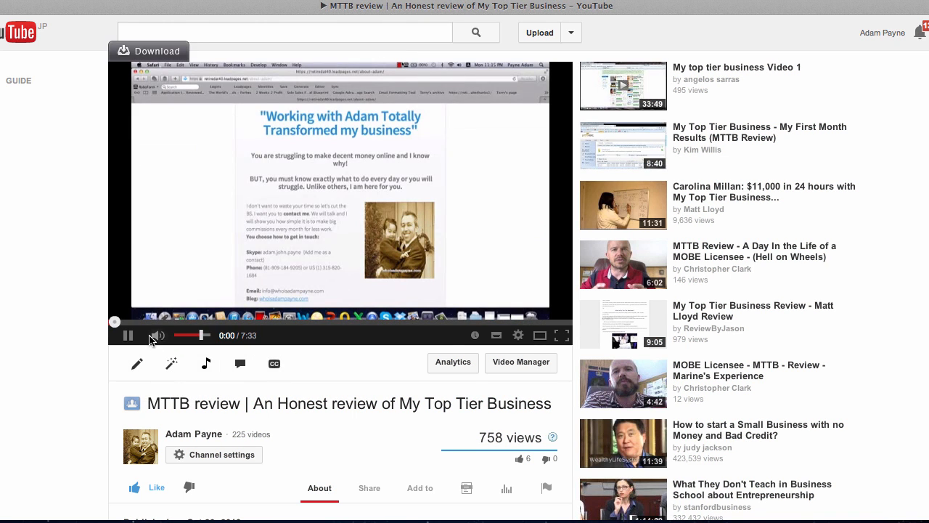